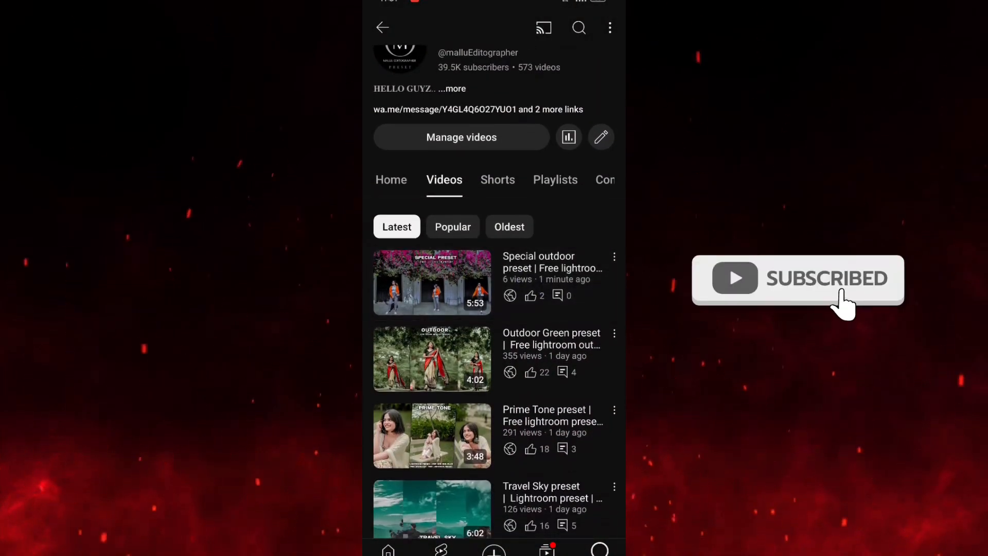
Bring the Prime Tone video's expanded description down to the preset download link.
{"action": "left_click", "coordinate": [431, 434]}
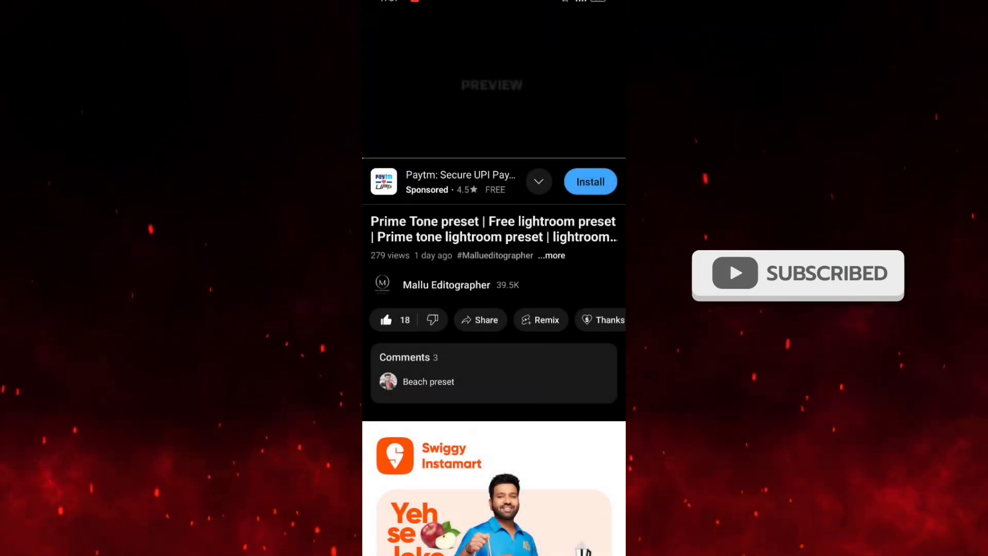
{"action": "left_click", "coordinate": [551, 255]}
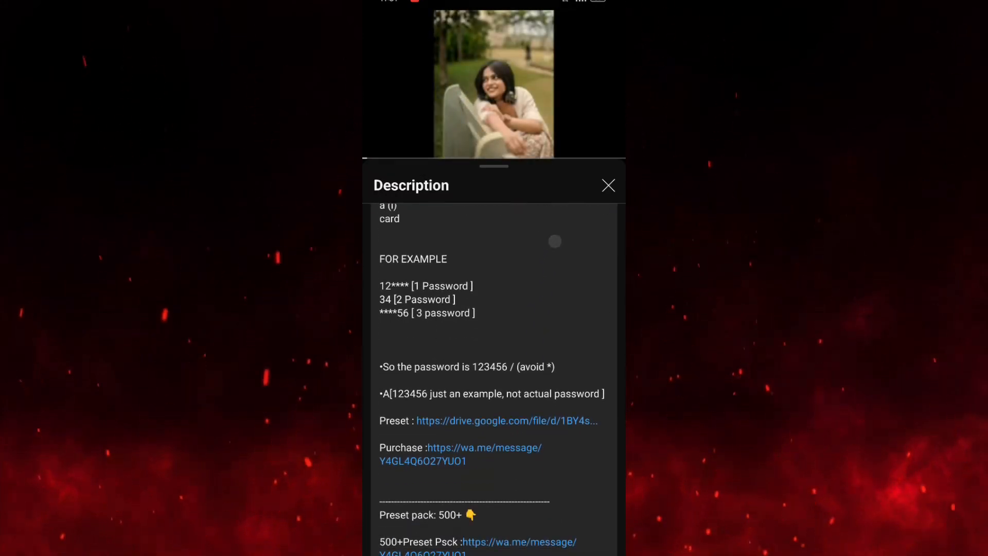
{"action": "scroll", "scroll_direction": "down", "scroll_amount": 3}
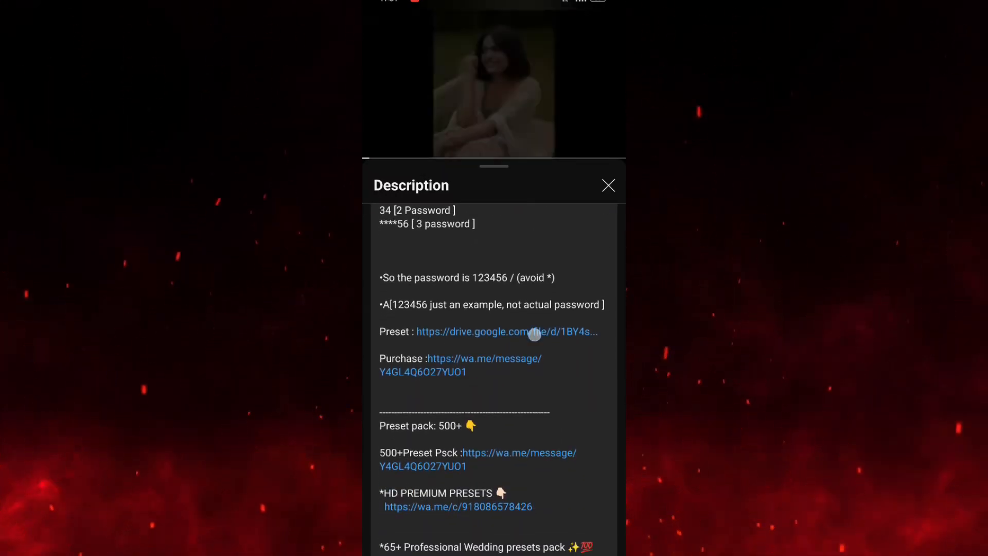
Follow the Drive link and download the preset ZIP anyway despite the virus-scan warning.
{"action": "left_click", "coordinate": [506, 332]}
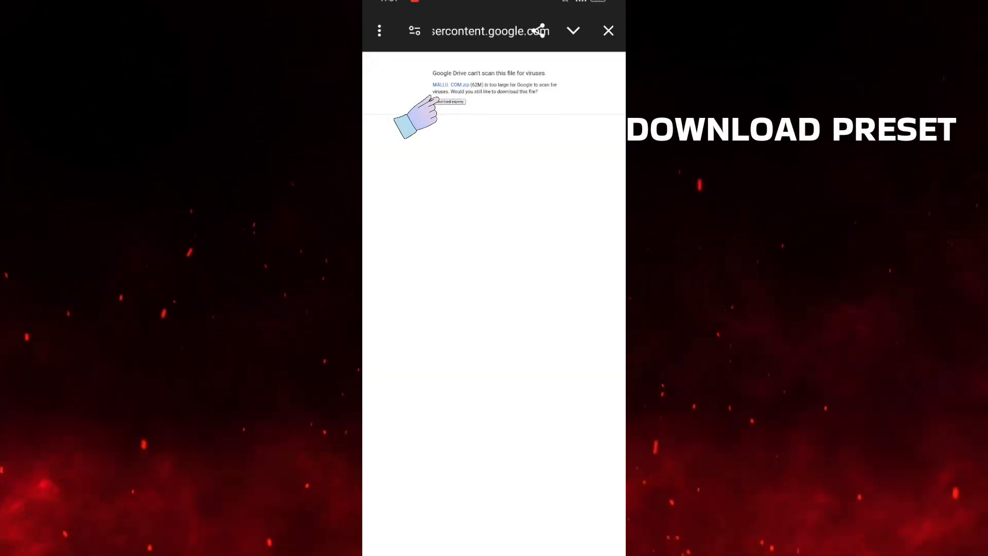
{"action": "left_click", "coordinate": [448, 102]}
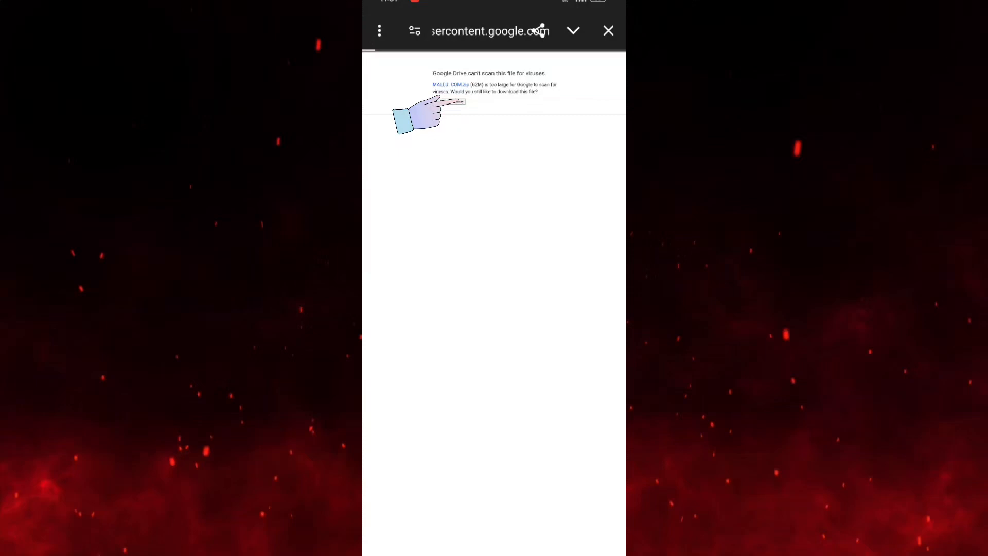
{"action": "left_click", "coordinate": [449, 102]}
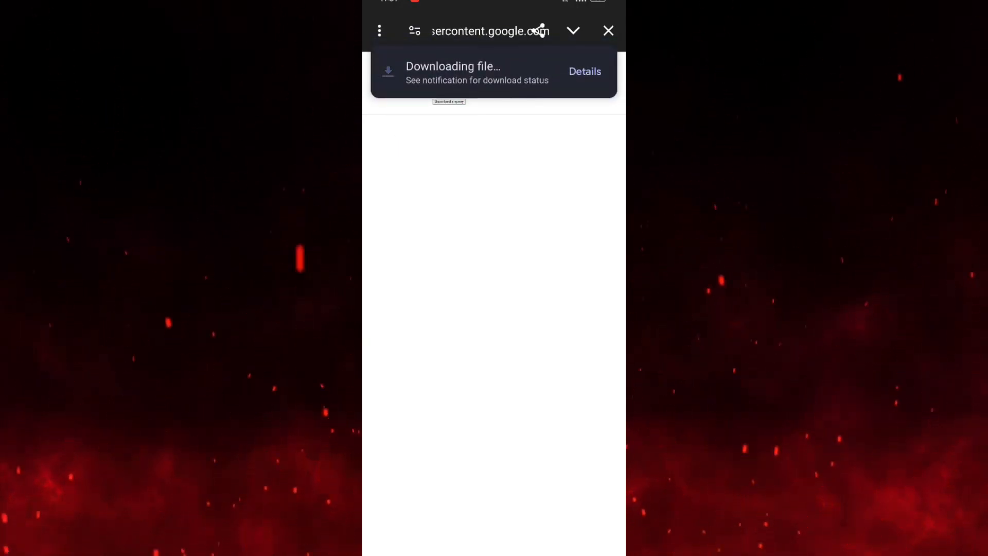
{"action": "left_click", "coordinate": [583, 71]}
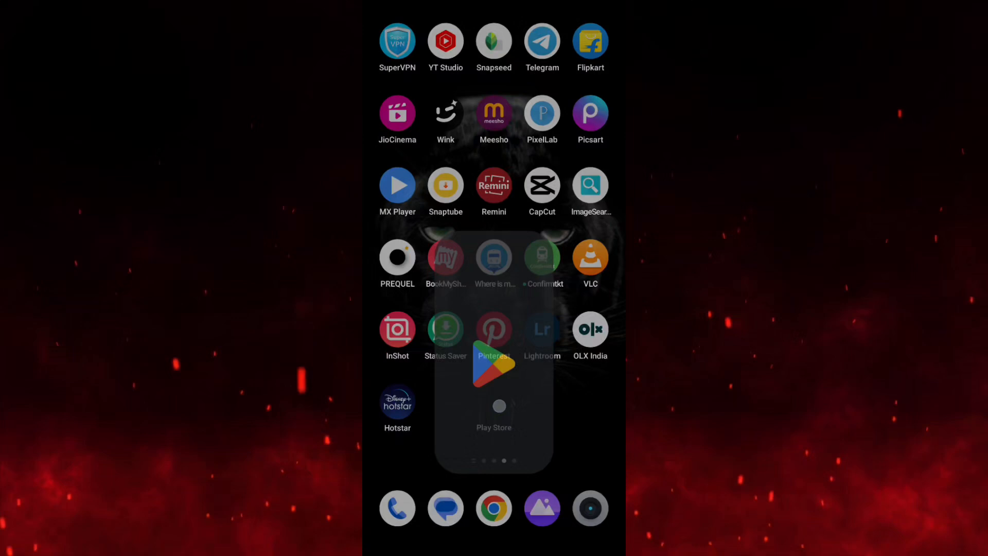
Search Play Store for 'za' and launch ZArchiver from the result.
{"action": "left_click", "coordinate": [494, 369]}
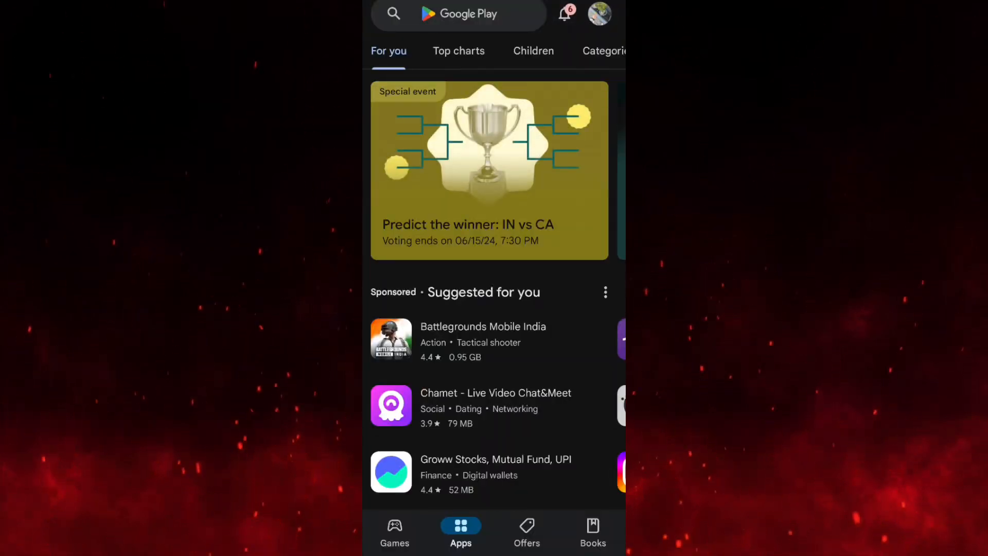
{"action": "left_click", "coordinate": [458, 14]}
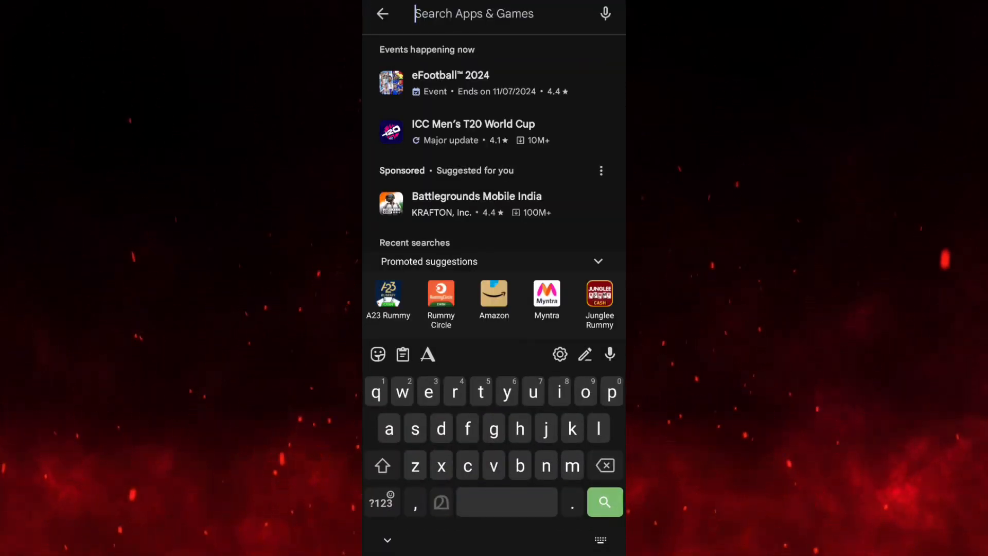
{"action": "type", "text": "za"}
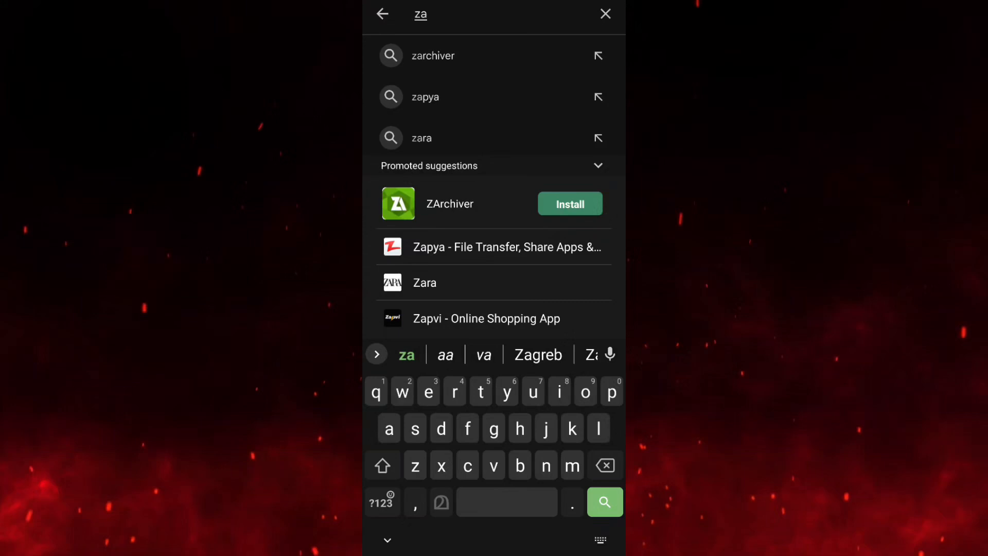
{"action": "left_click", "coordinate": [450, 204]}
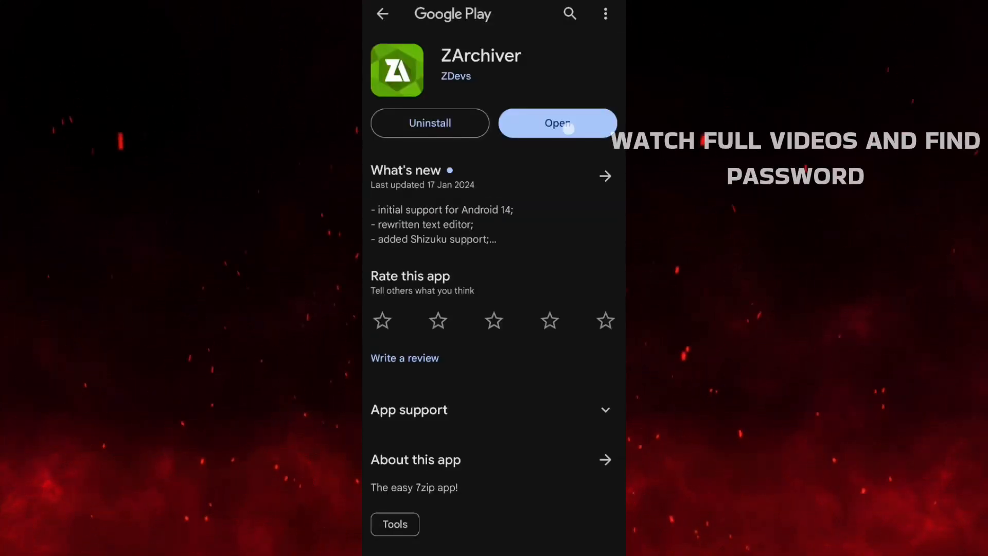
{"action": "left_click", "coordinate": [556, 123]}
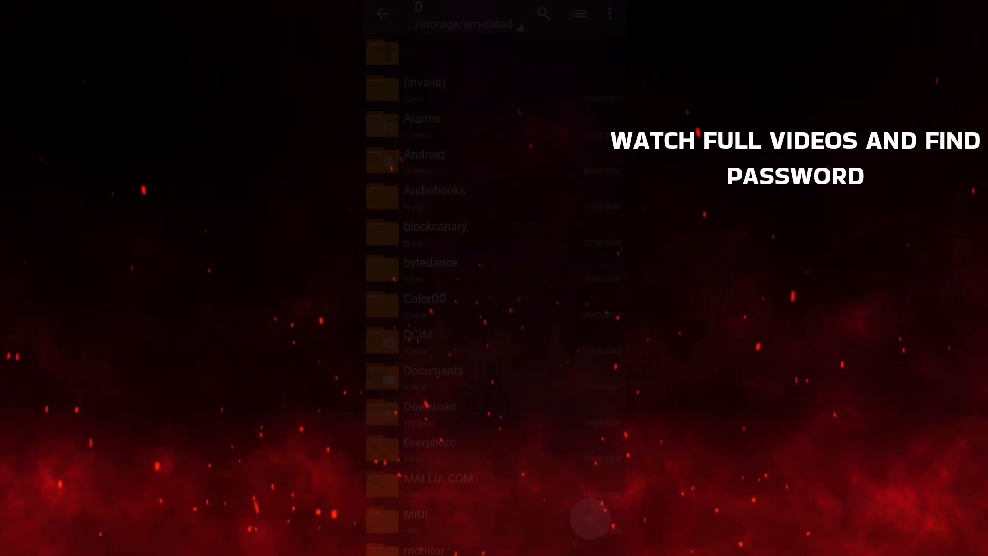
Extract MALLU. COM (1).zip here in Alarms, supplying its password.
{"action": "left_click", "coordinate": [422, 125]}
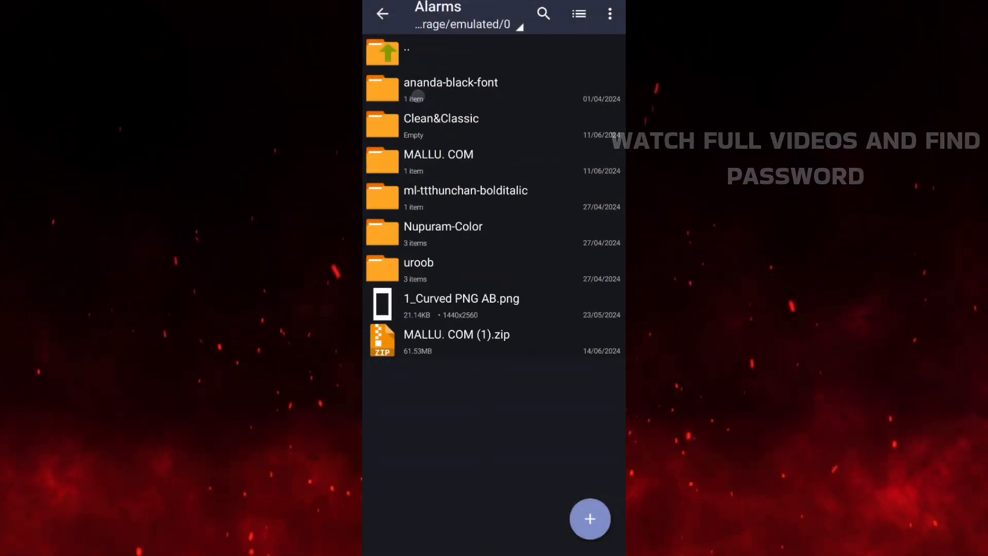
{"action": "left_click", "coordinate": [455, 340]}
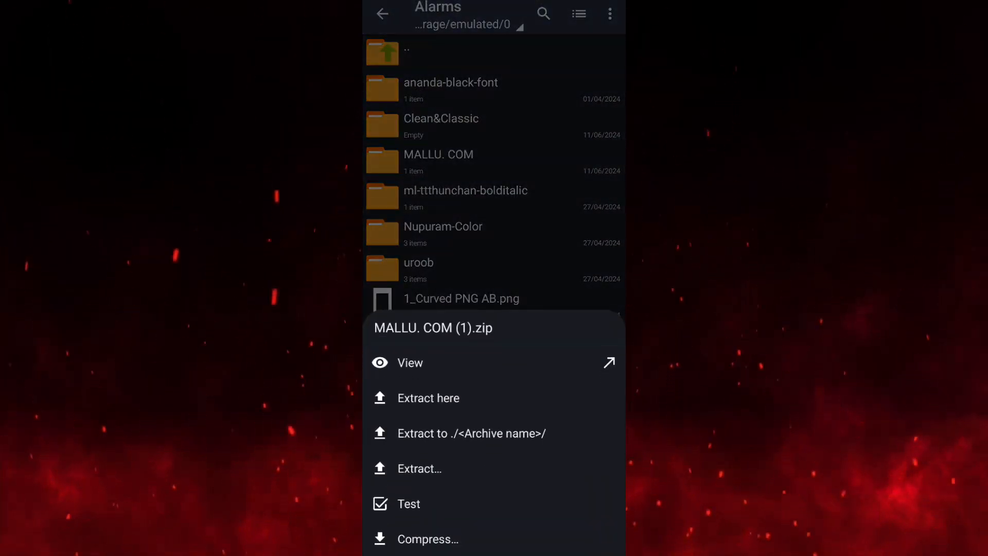
{"action": "left_click", "coordinate": [428, 398]}
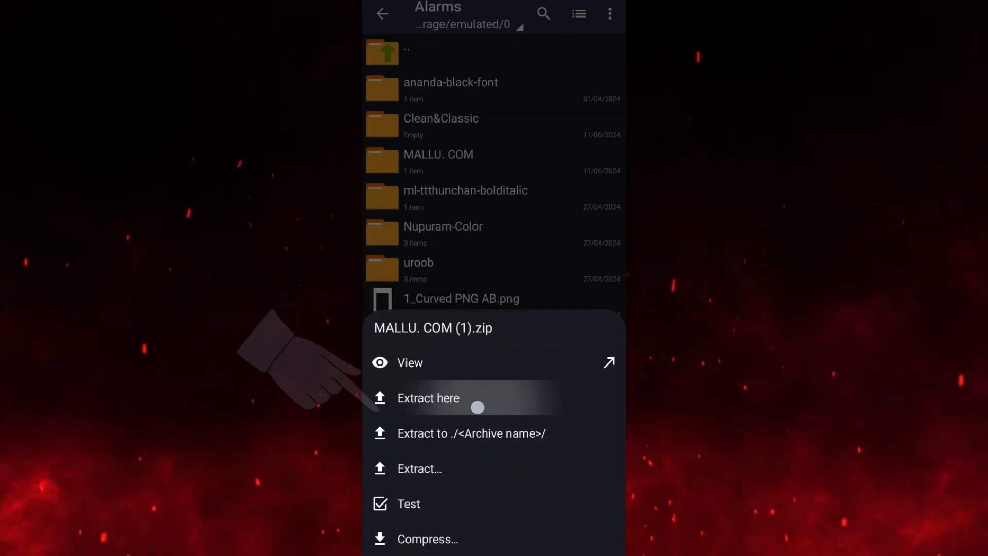
{"action": "left_click", "coordinate": [427, 397]}
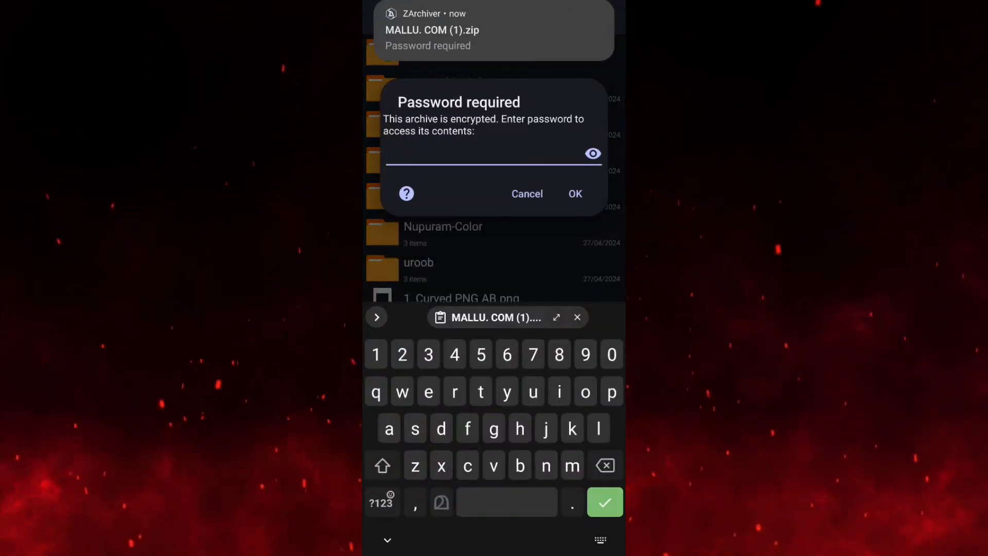
{"action": "left_click", "coordinate": [402, 353]}
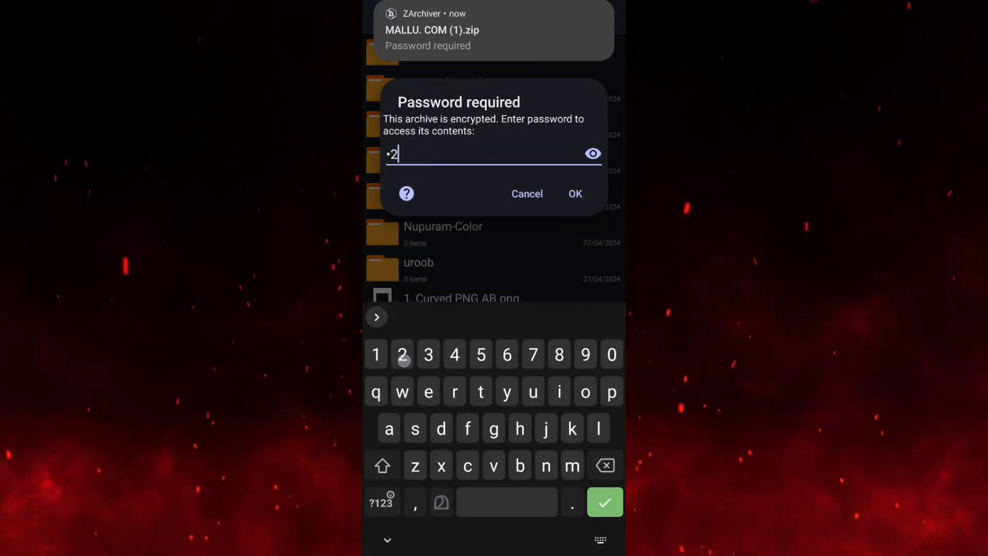
{"action": "left_click", "coordinate": [574, 193]}
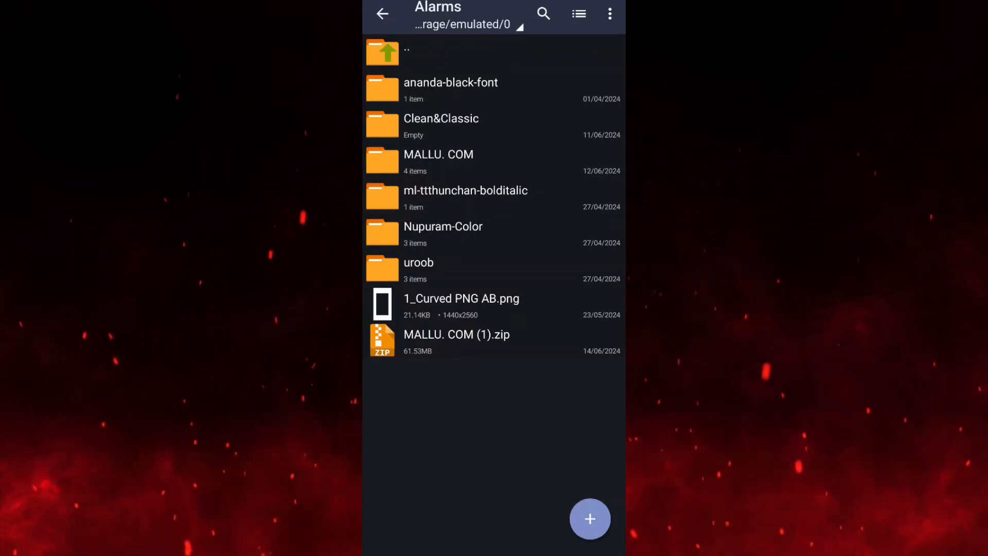
Send the shutter_bug DNG from the MALLU. COM folder to Lightroom via 'Add to Lr'.
{"action": "left_click", "coordinate": [438, 160]}
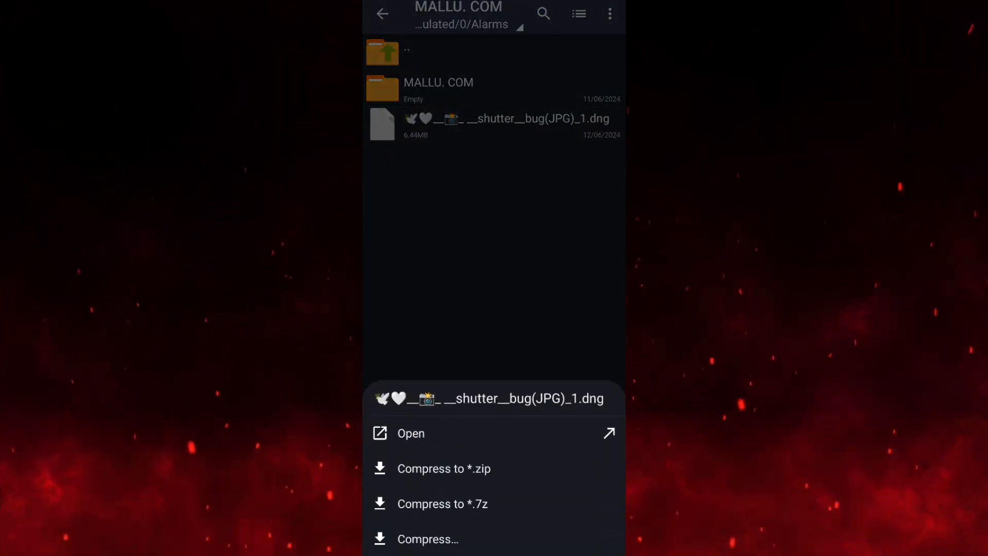
{"action": "left_click", "coordinate": [411, 433]}
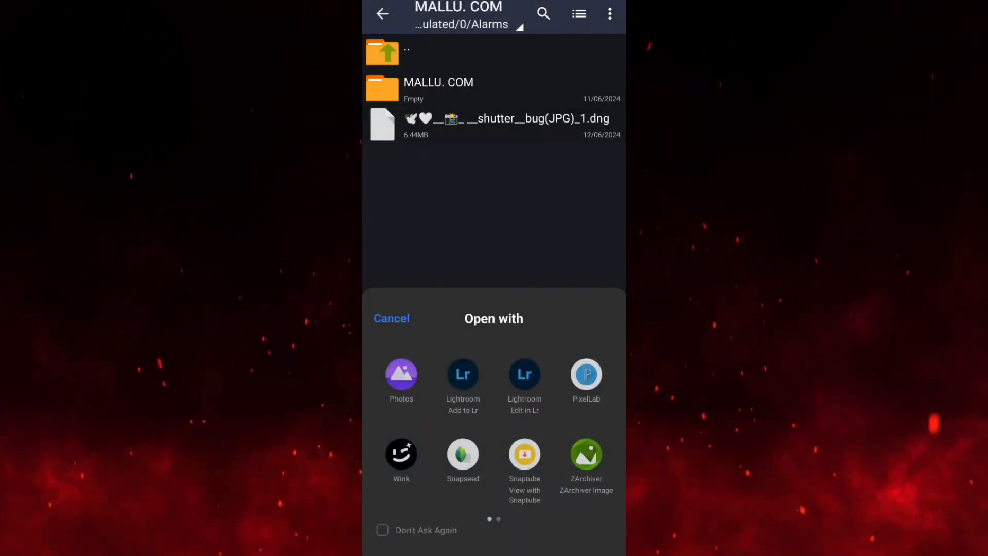
{"action": "left_click", "coordinate": [400, 373]}
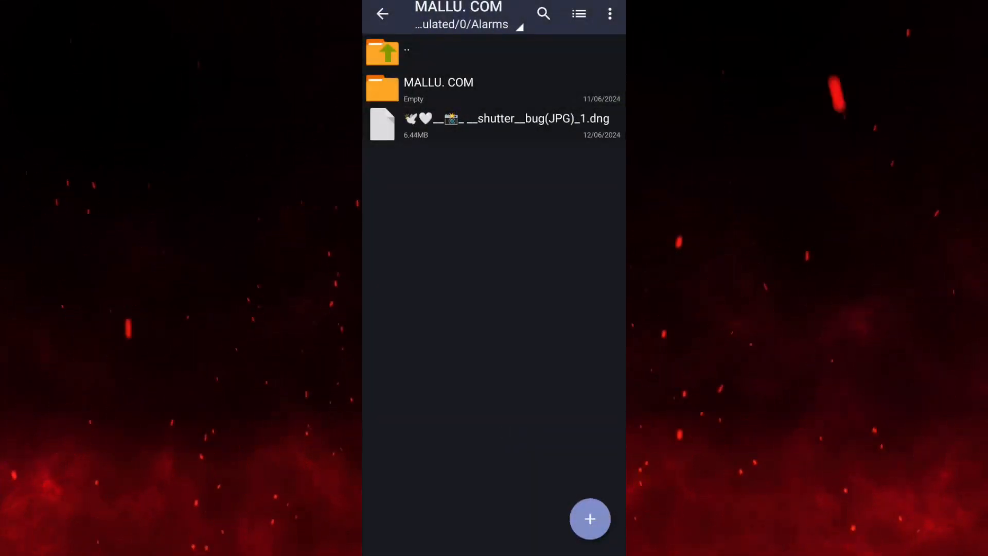
{"action": "left_click", "coordinate": [506, 124]}
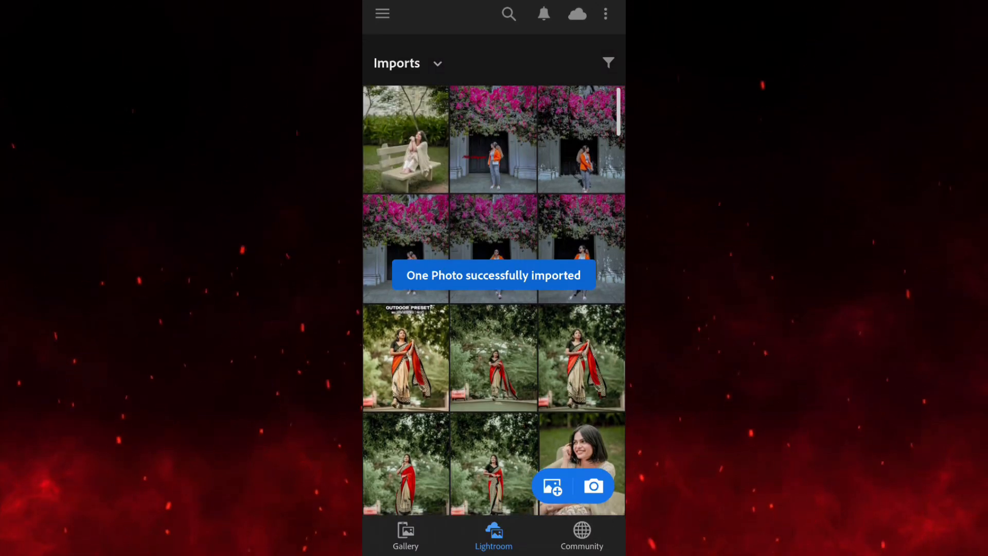
Select the imported bench photo in the Imports grid to edit it.
{"action": "left_click", "coordinate": [406, 139]}
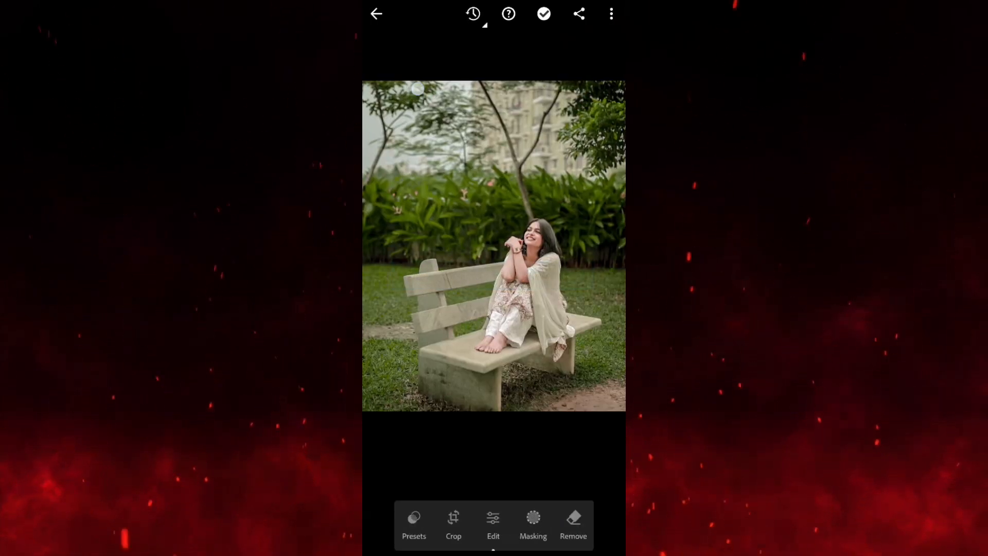